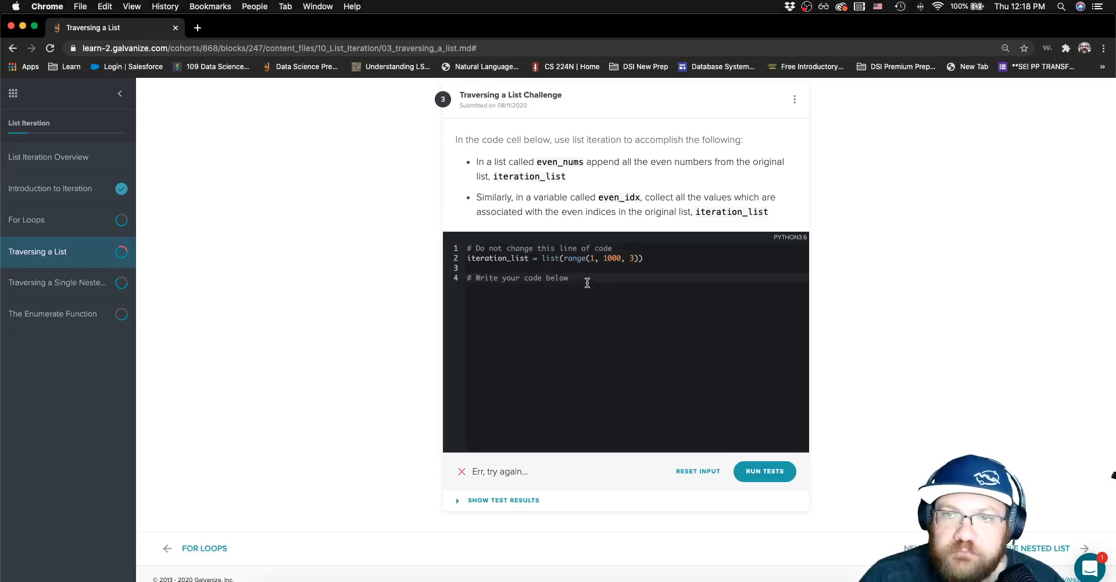
Write a first loop header 'for num in iteration_list:' and start a new line below it.
type("for")
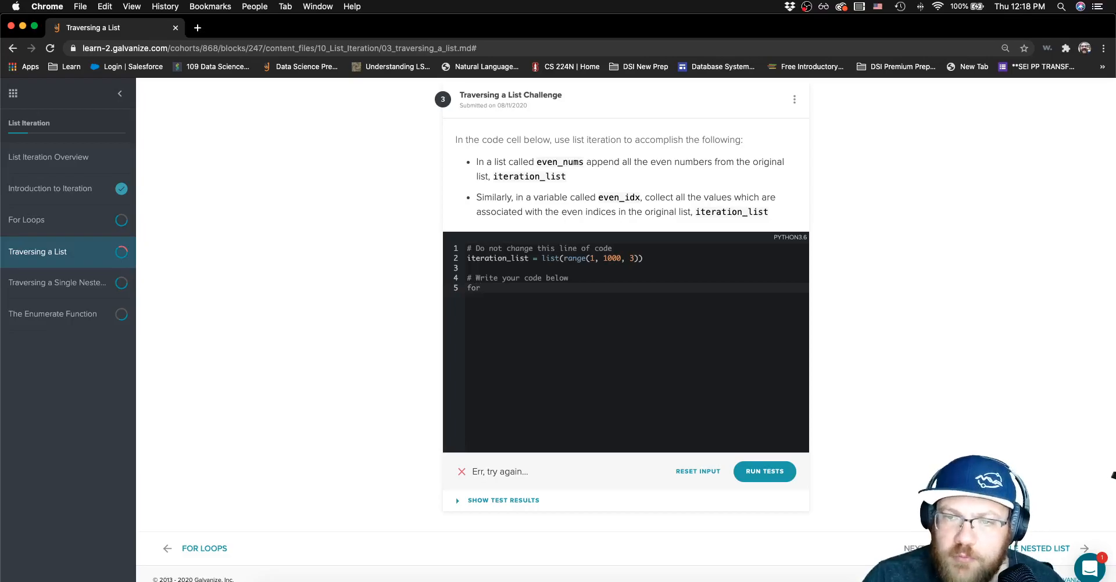
type("num")
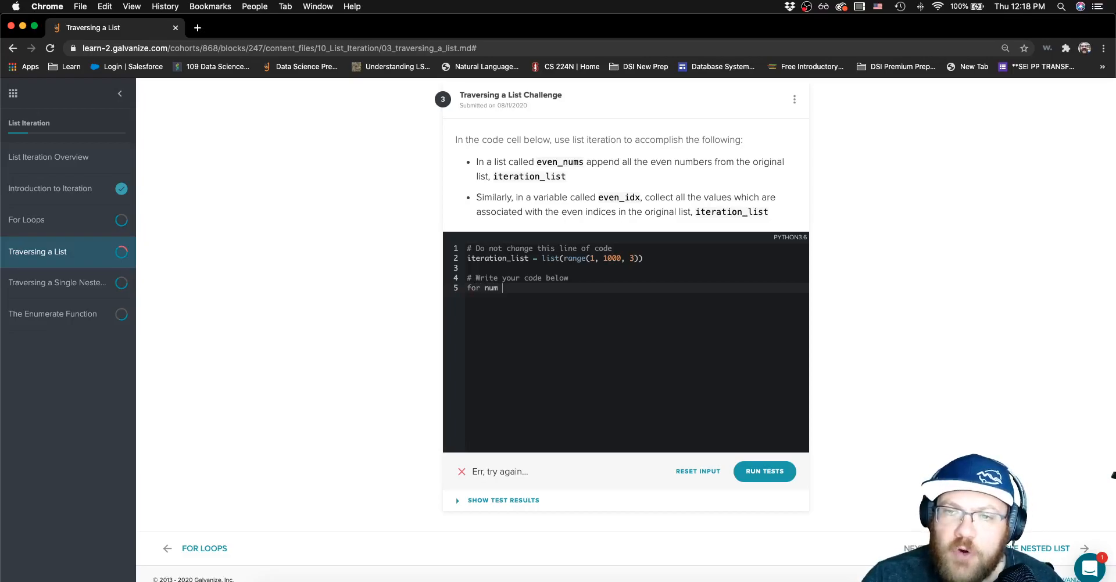
type("in")
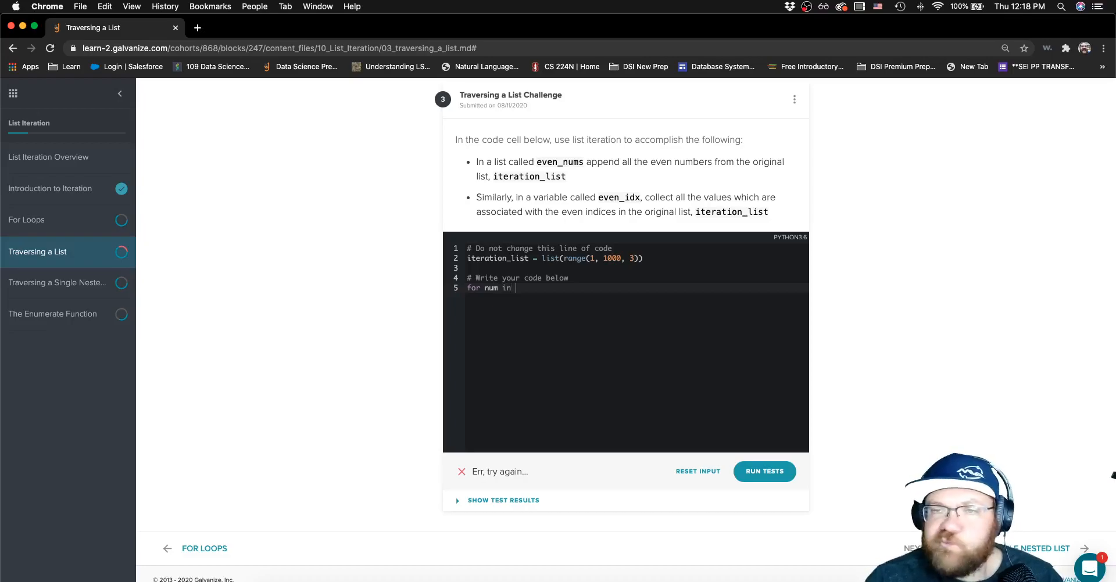
type("iteration_list(")
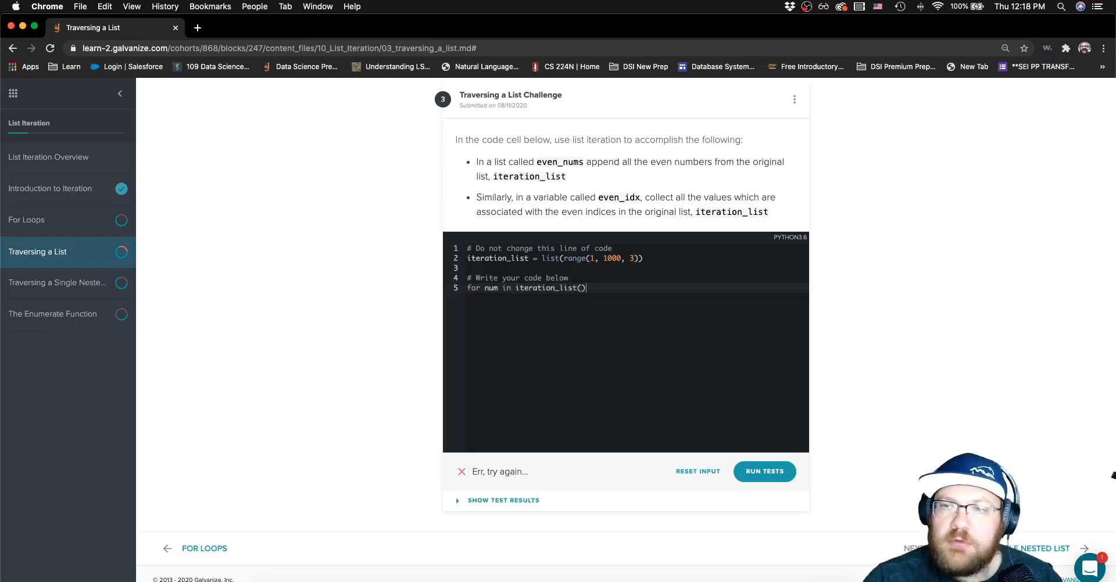
type(":")
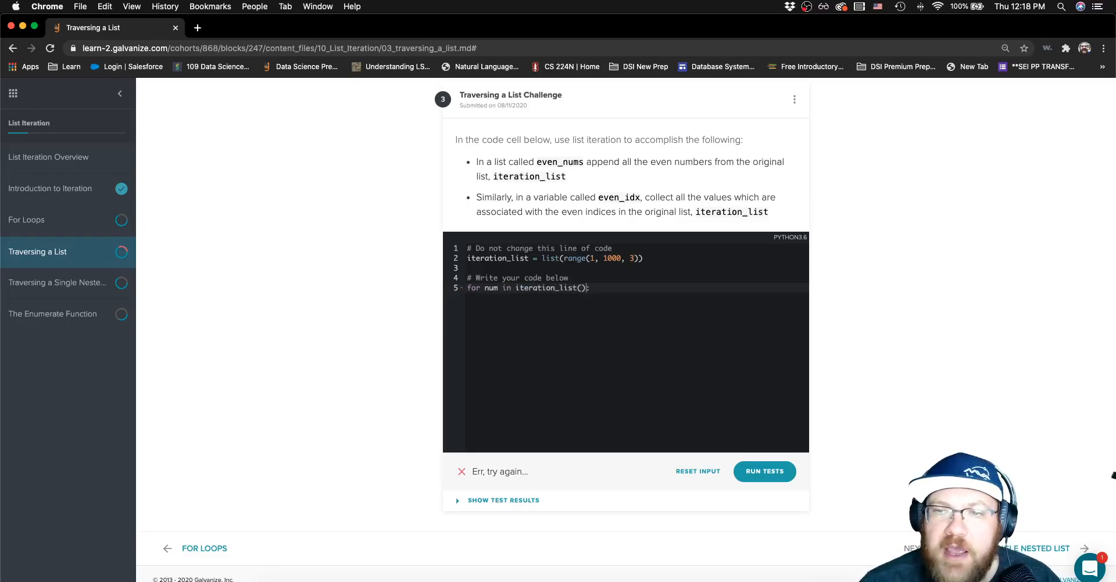
key("Backspace")
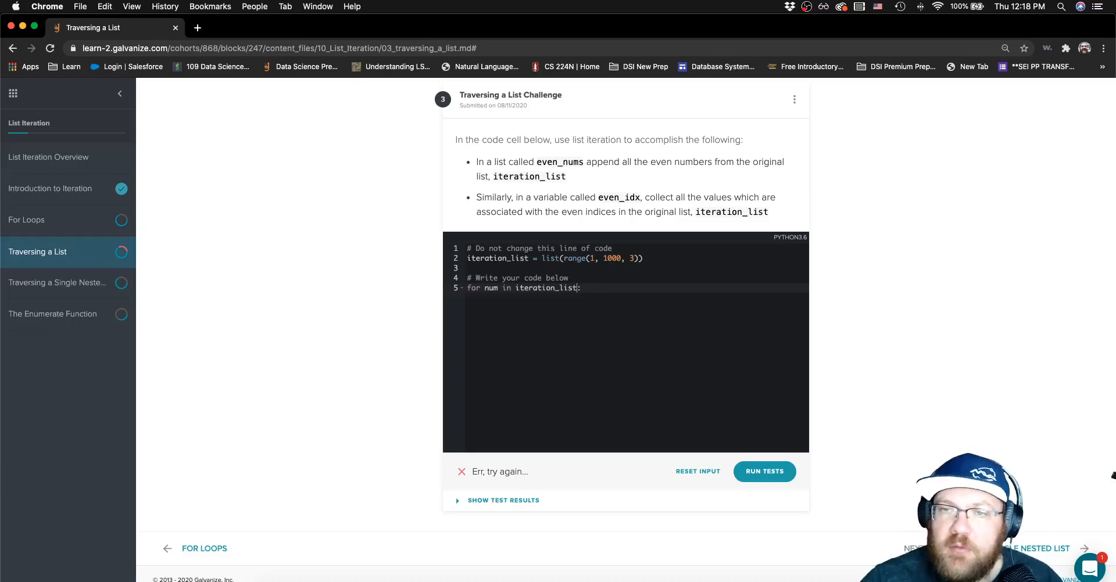
key("Return")
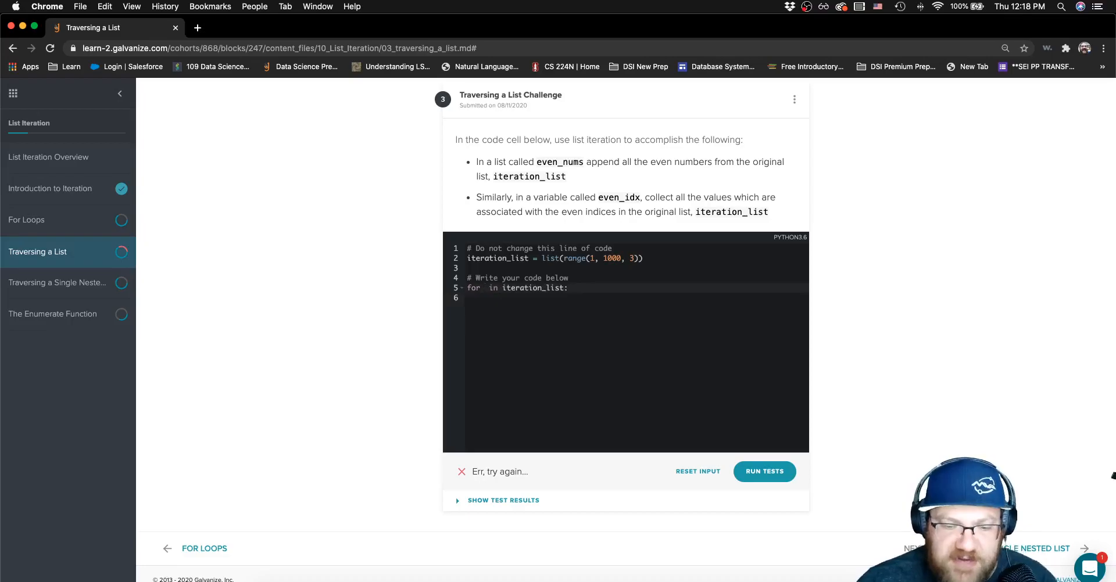
Rework the header into an index loop 'for idx in range(len(iteration_list)):'.
type("idx")
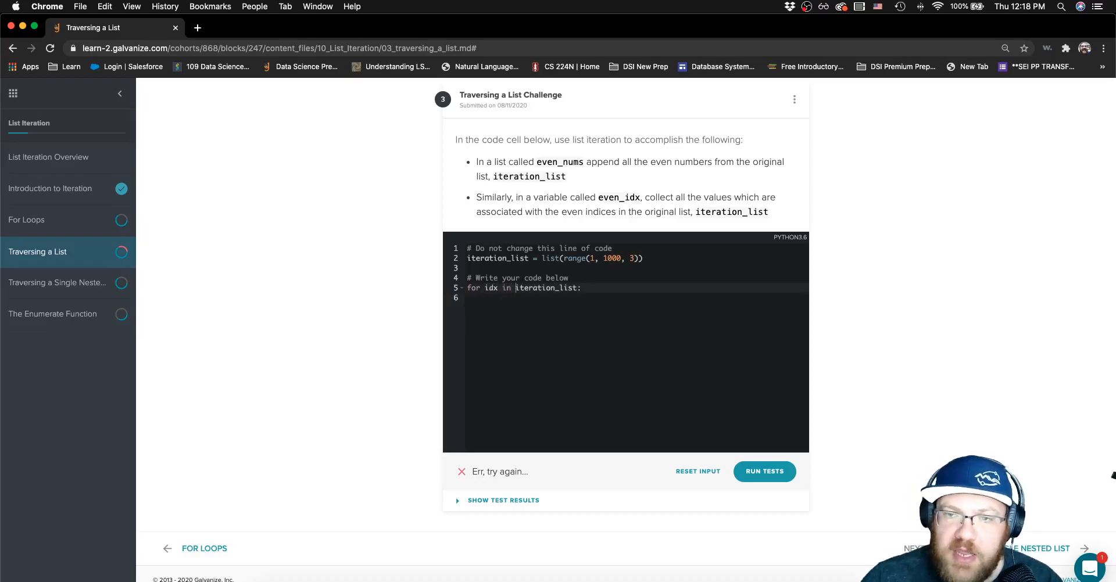
type("range(len(")
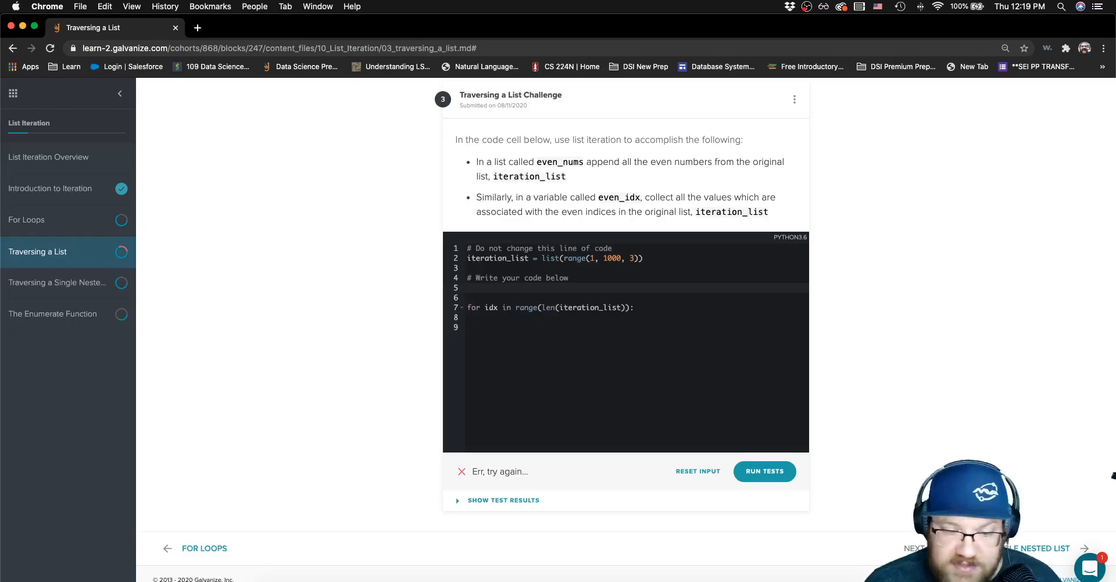
Initialise empty lists 'even_nums = []' and 'even_idx = []'.
type("even_")
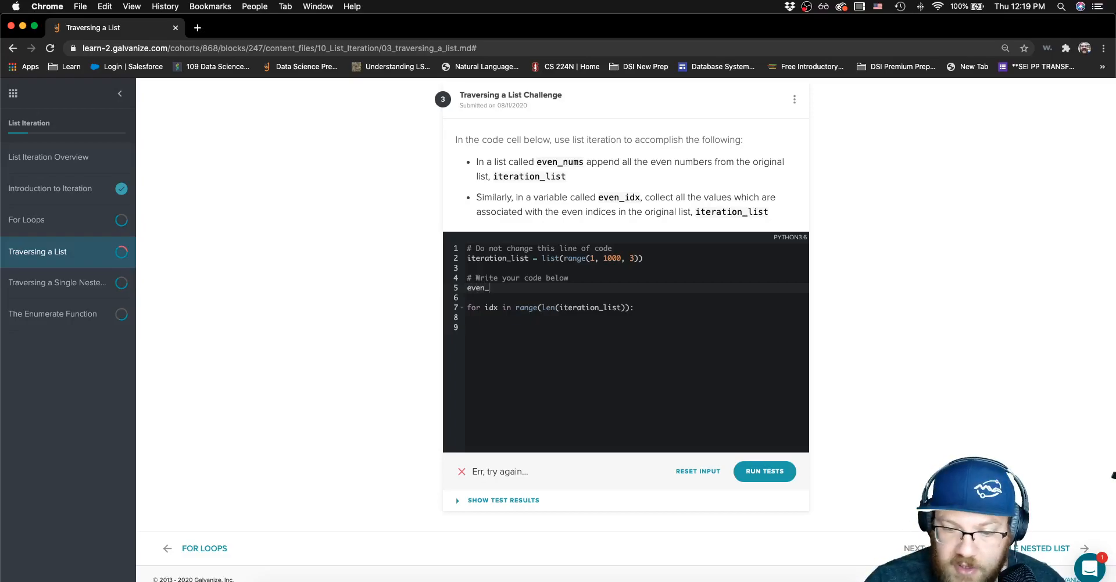
type("nums = [")
left_click(635, 297)
type("e")
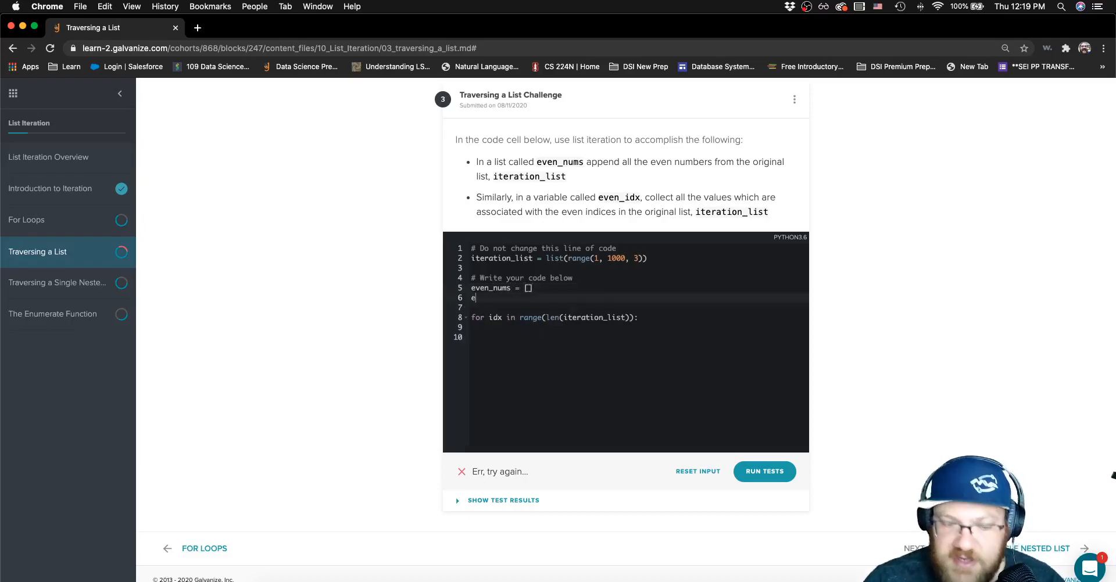
type("ven_idx")
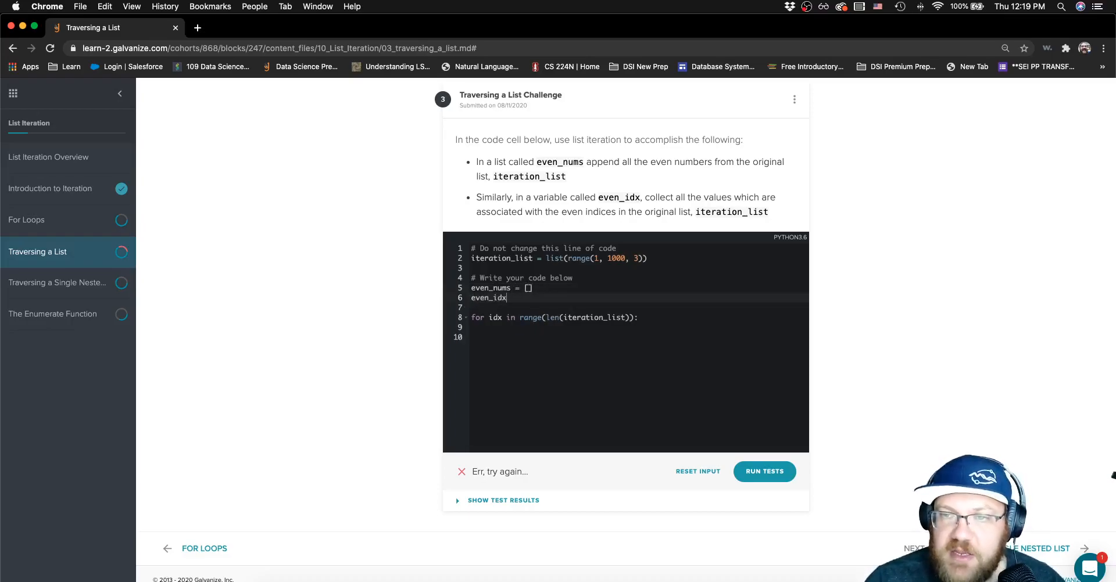
type("= []")
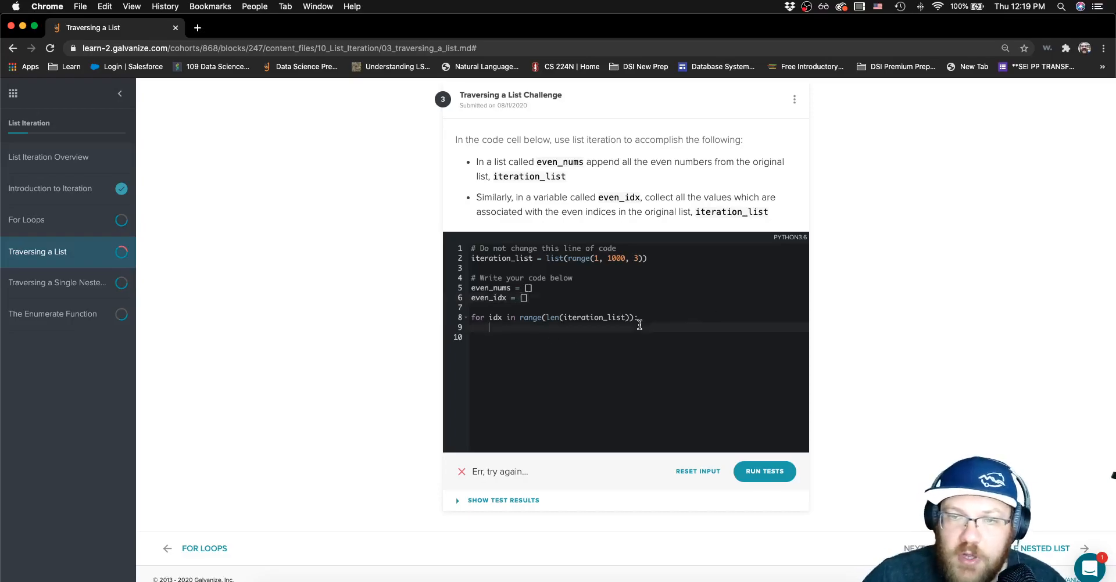
Inside the loop add 'if num % 2 == 0:' appending iteration_list[idx] to even_nums.
type("if num")
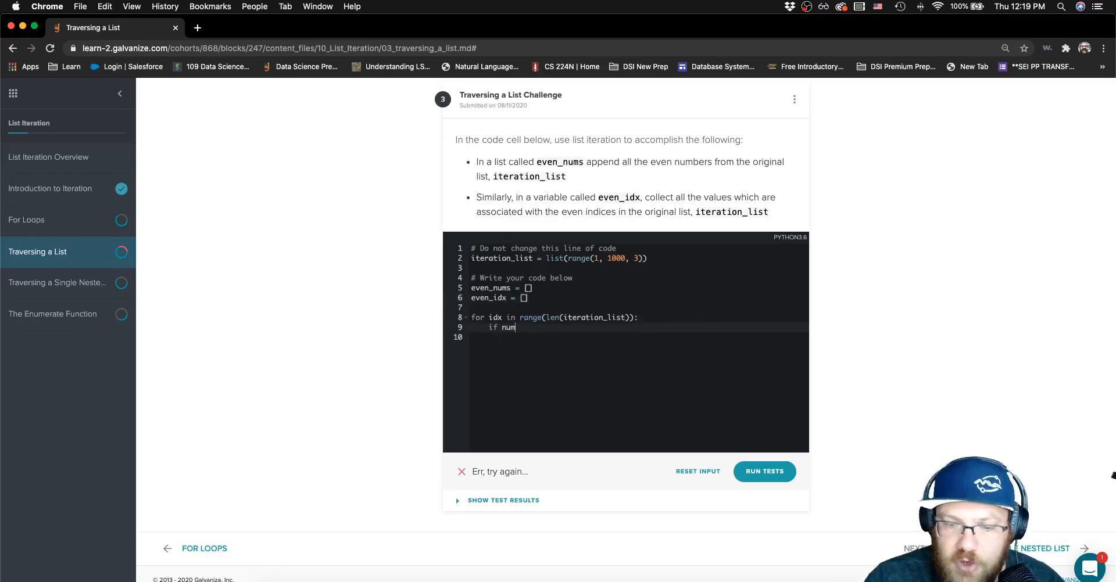
type("% =")
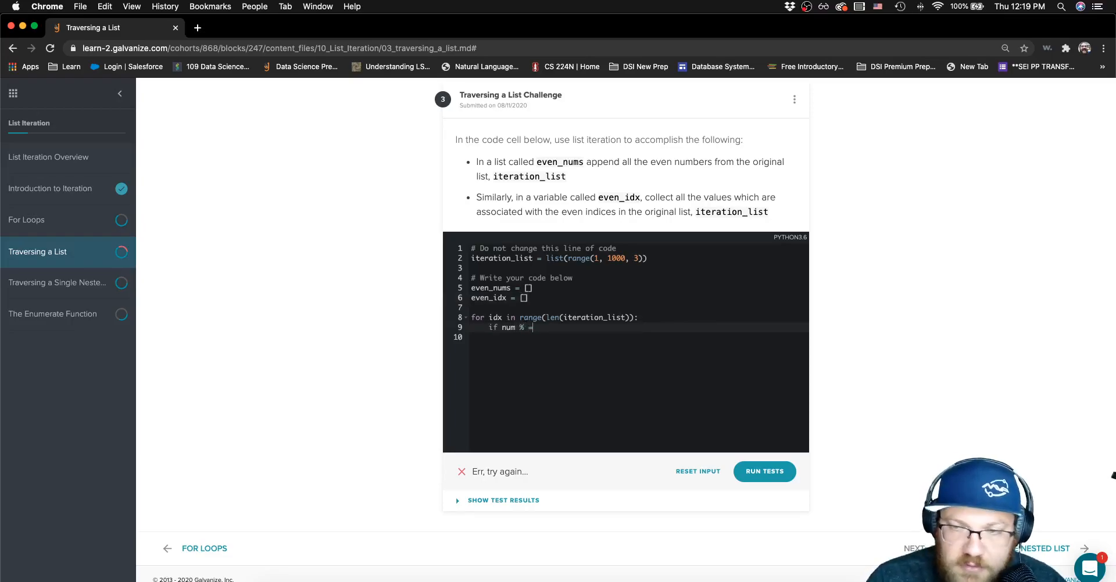
type("2 == 0:")
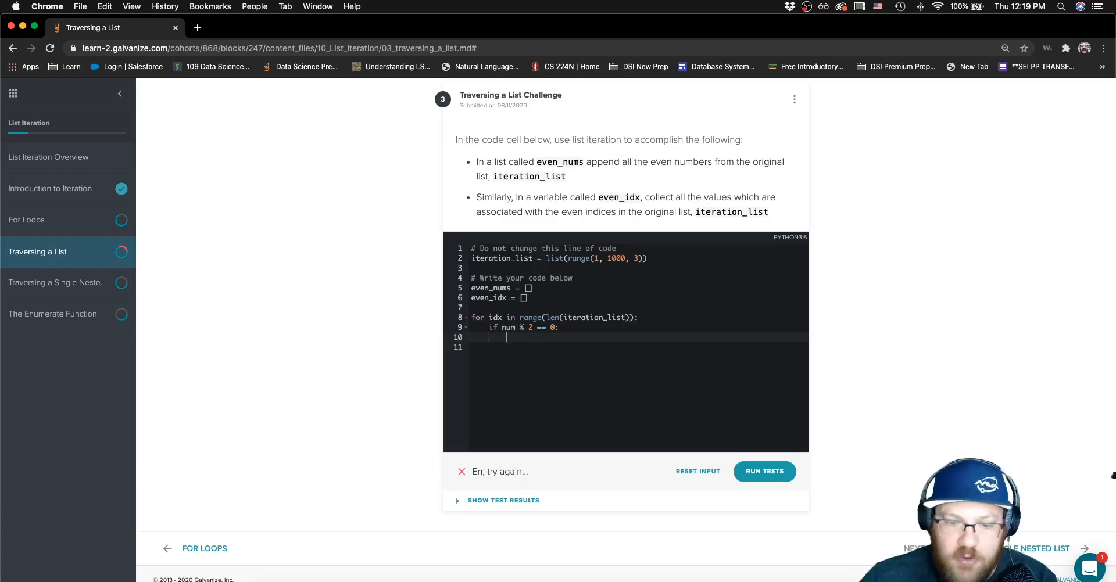
type("even_nums.appe")
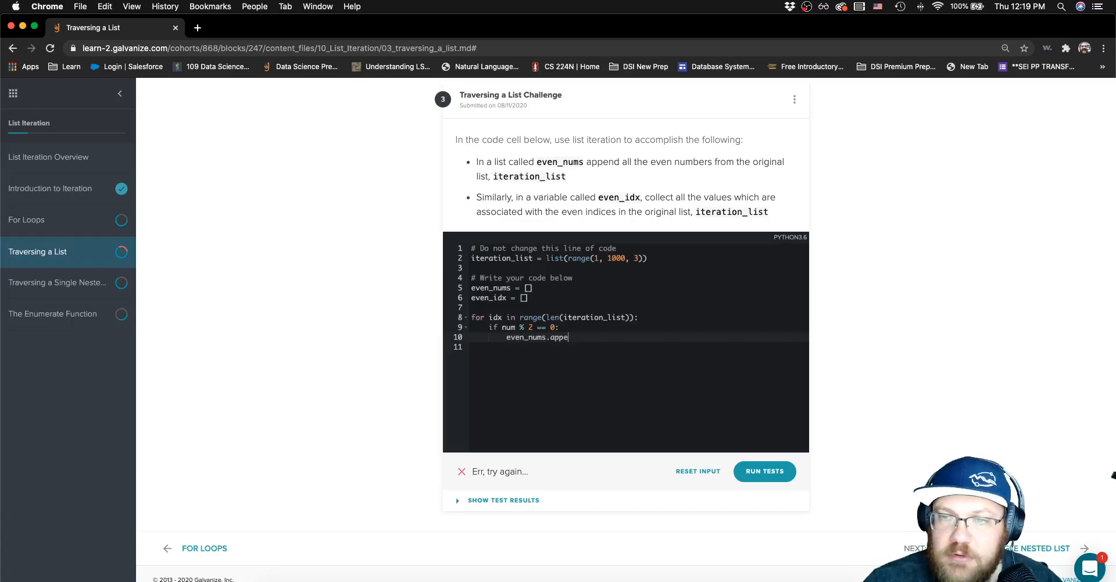
type("nd()")
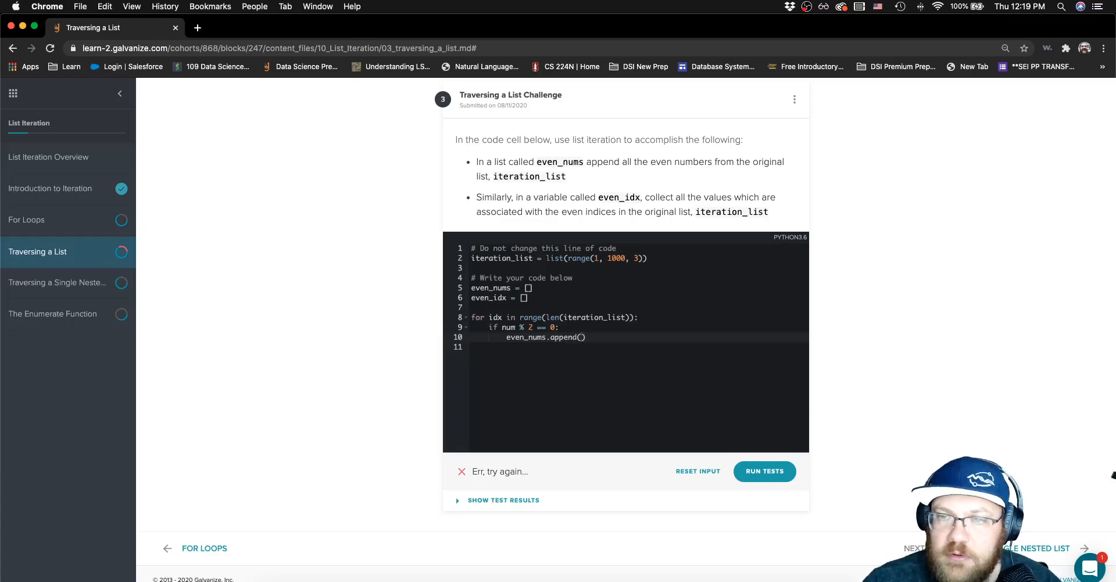
type("iteration_list[")
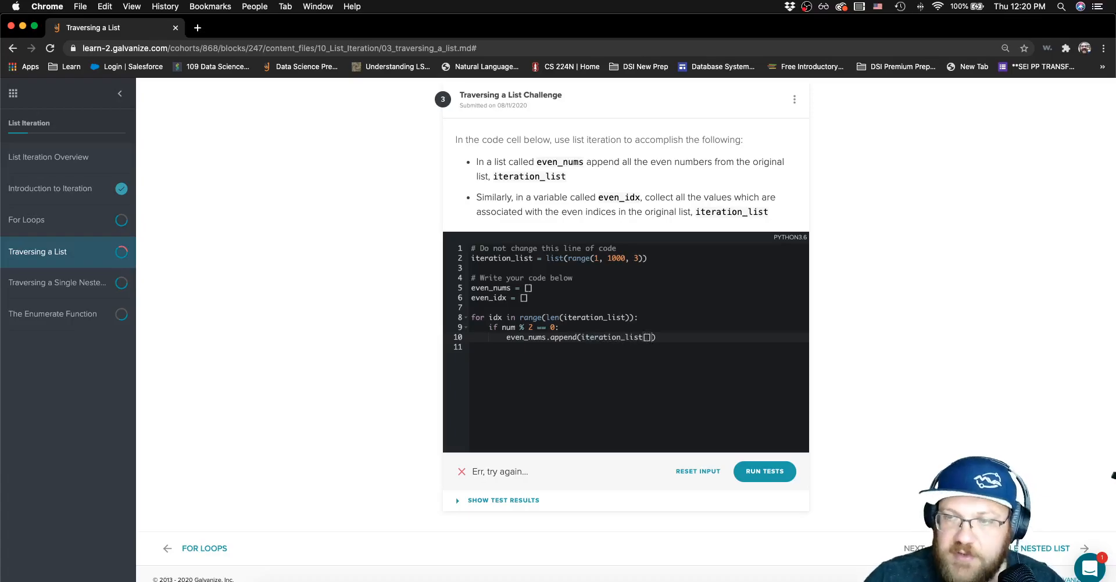
type("idx")
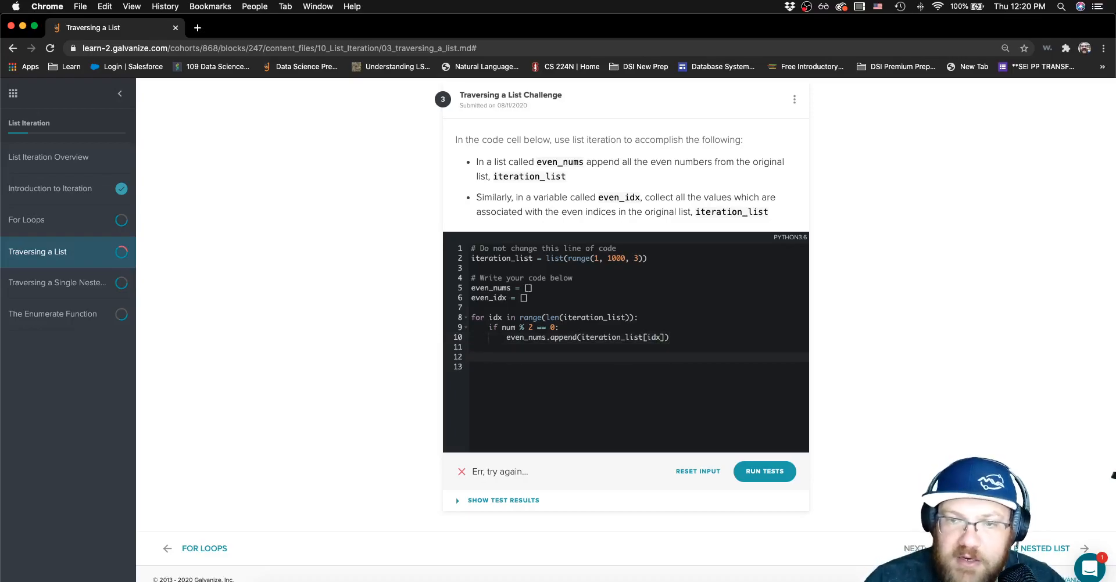
Add 'if idx % 2 == 0:' appending iteration_list[idx] to even_idx.
type("if id")
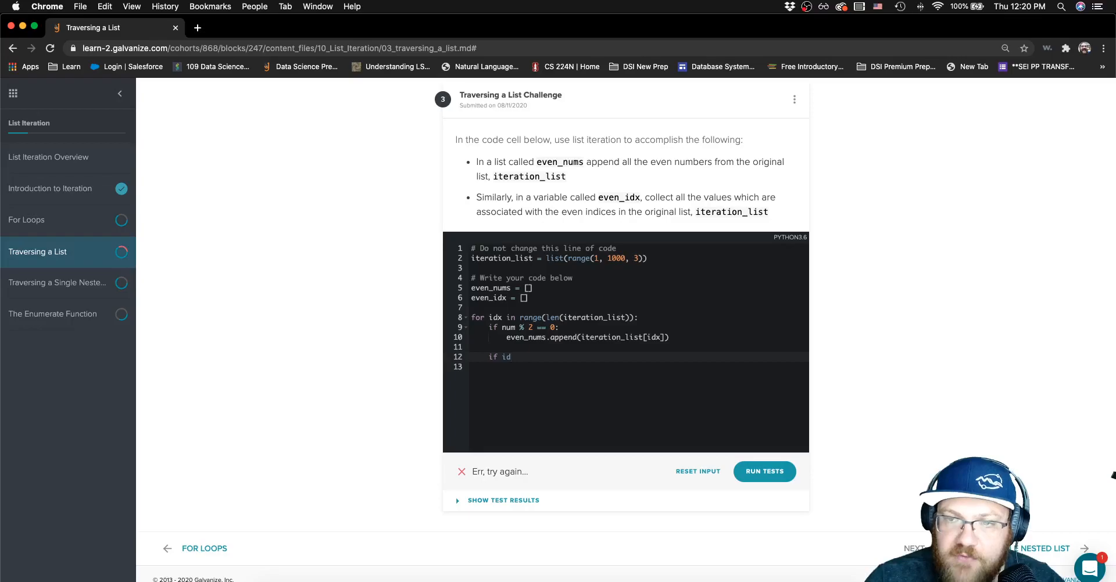
type("x")
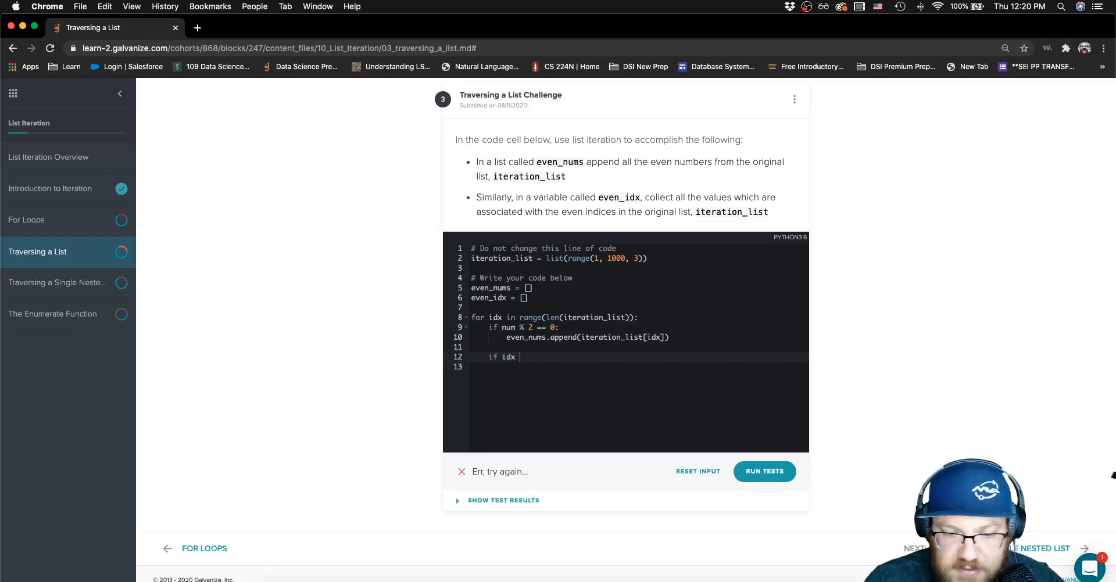
type("% 2 ==")
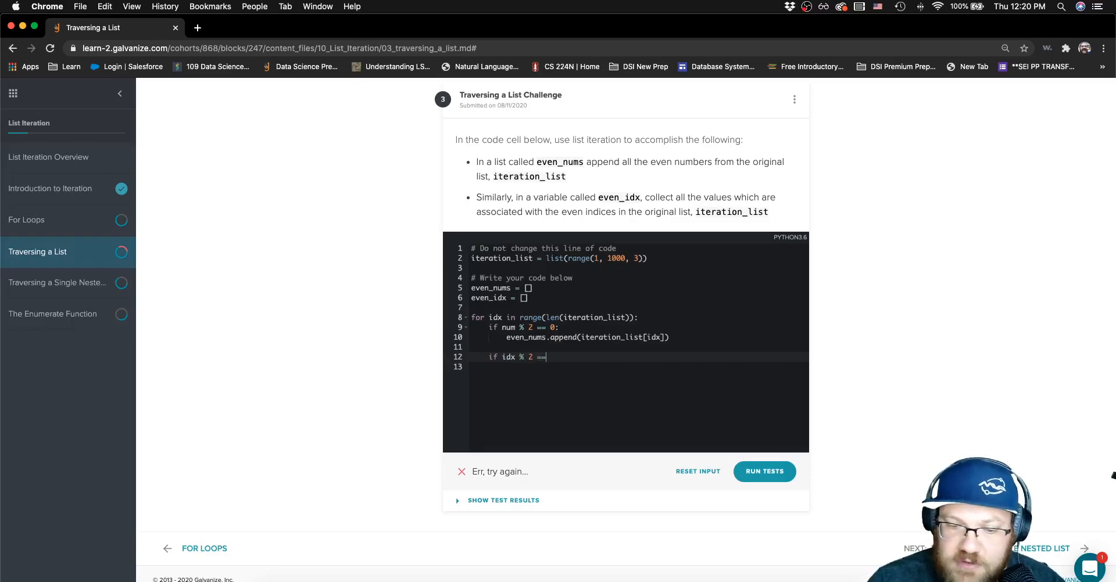
type("0:")
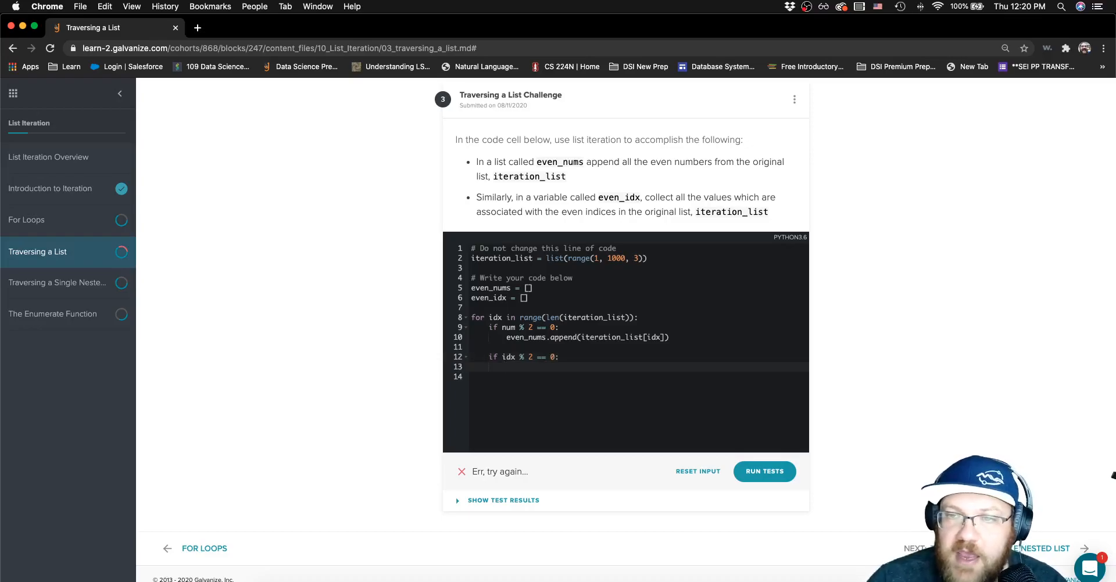
type("even_id")
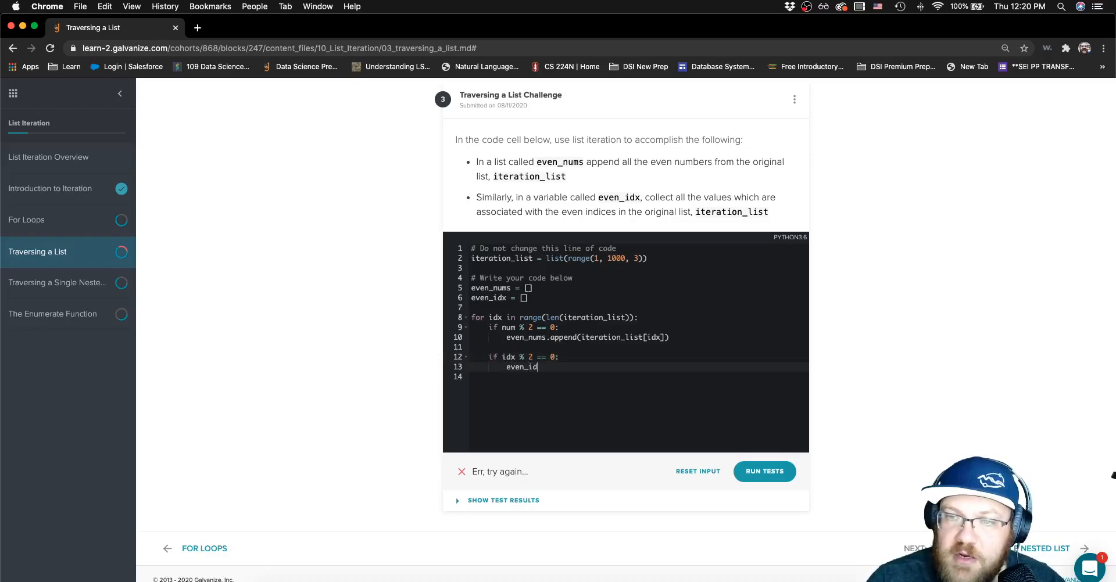
type("x.app")
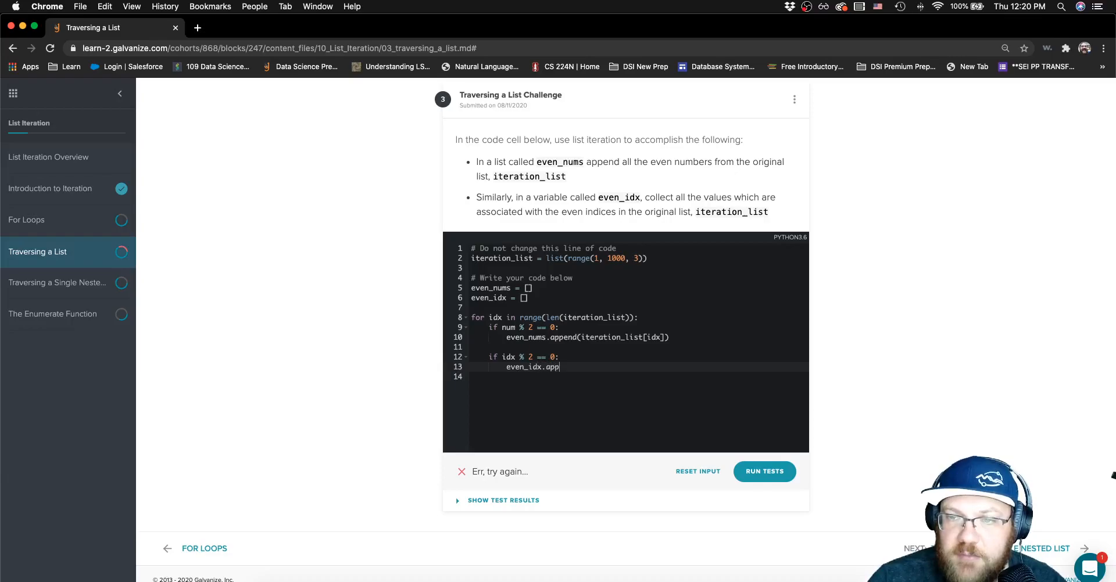
type("end()")
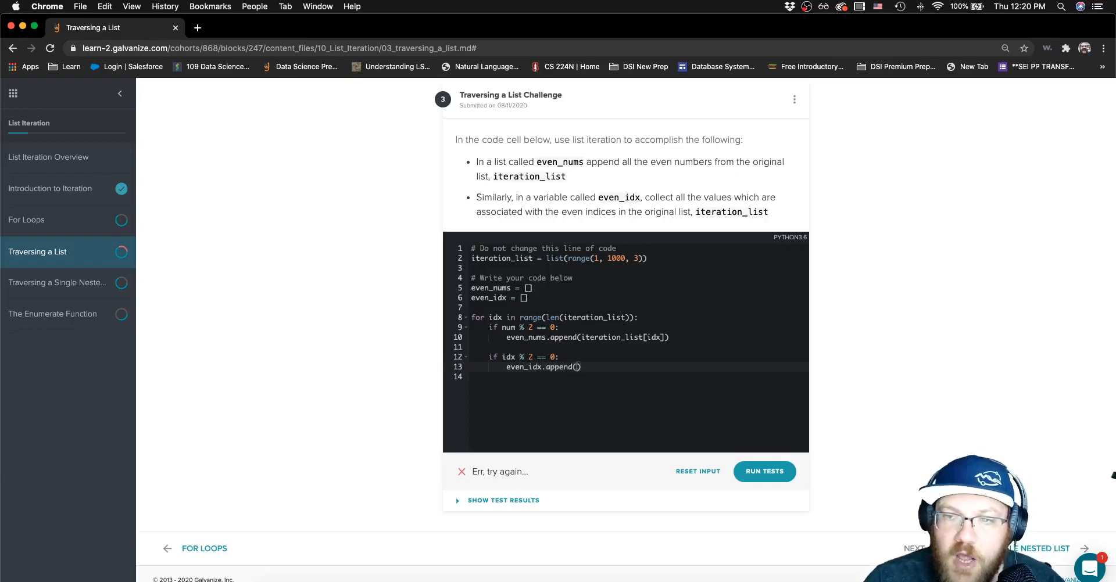
type("iteration_list[idx")
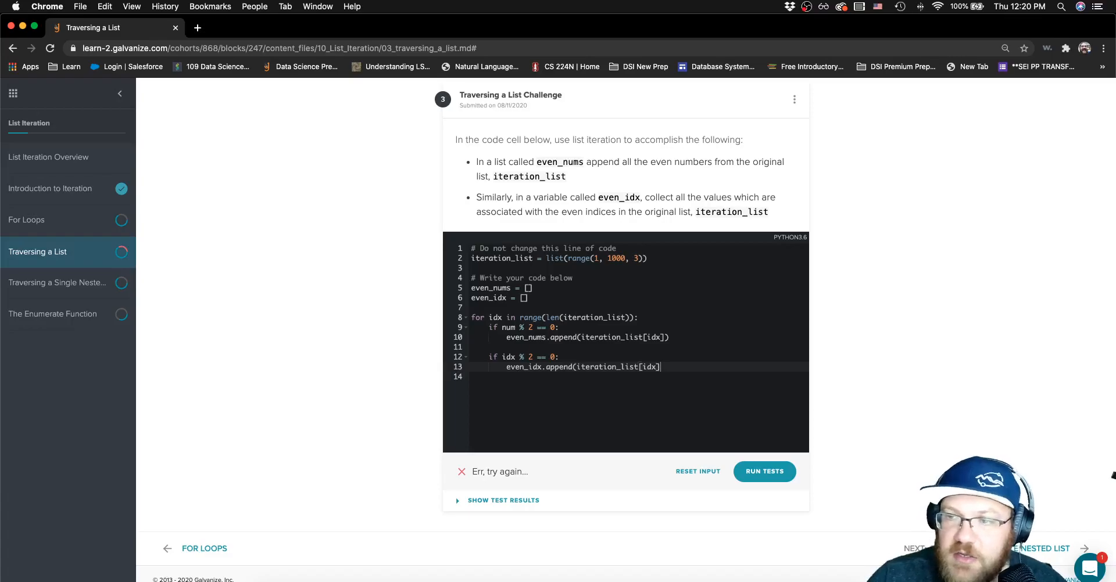
End with a line 'return even_nums, even_idx' after the loop.
type(")")
key("Return")
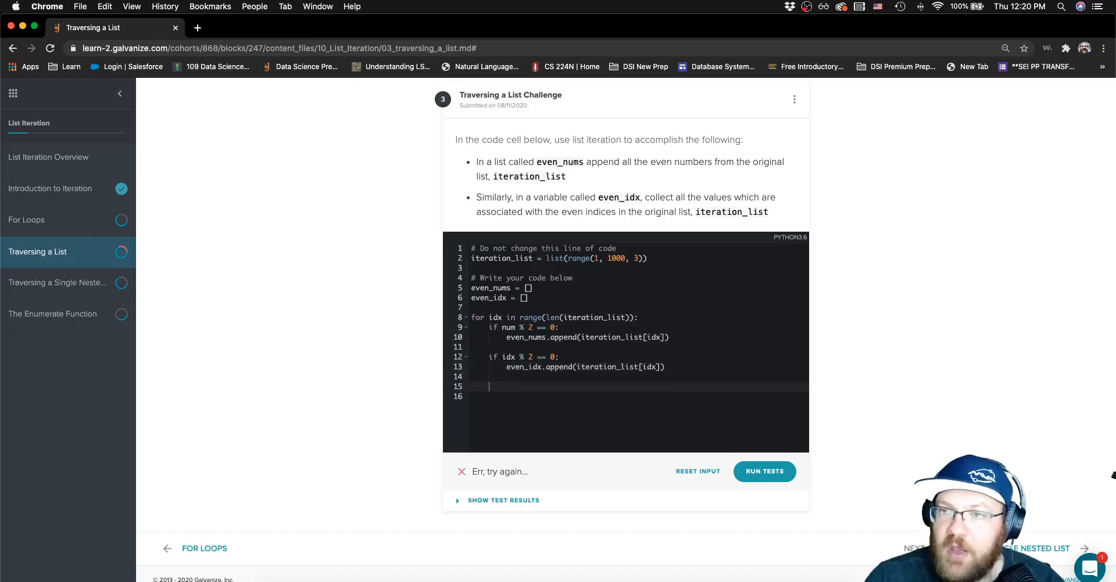
type("ret")
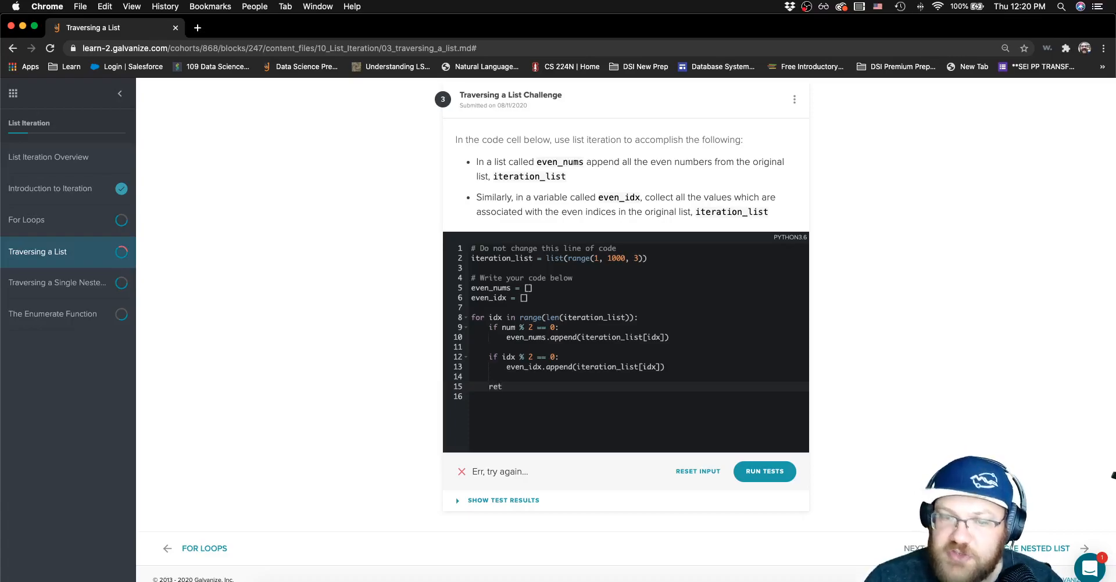
type("urn")
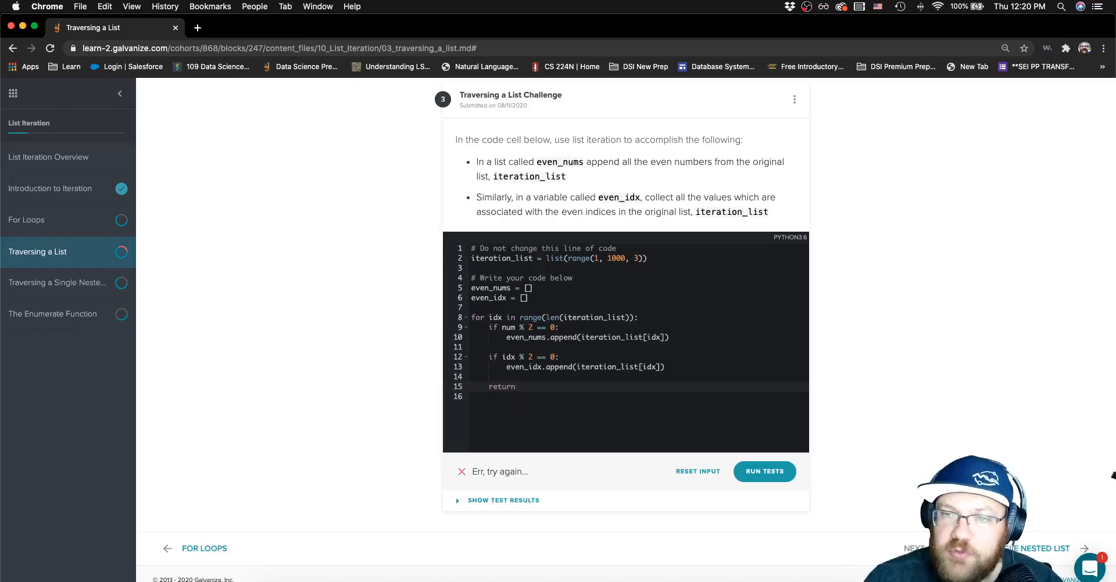
type("even_num")
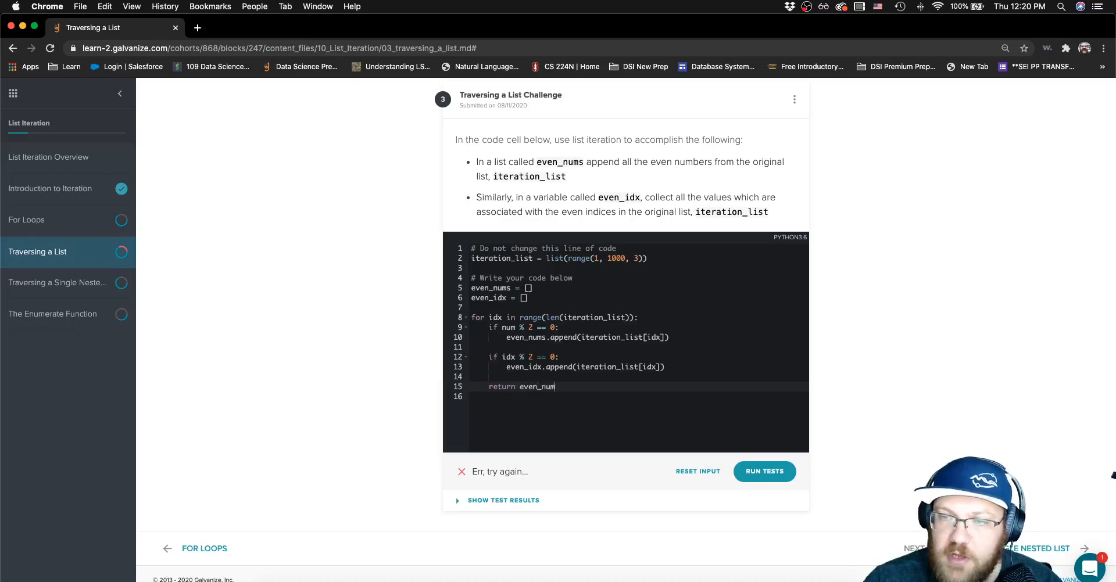
type("s,")
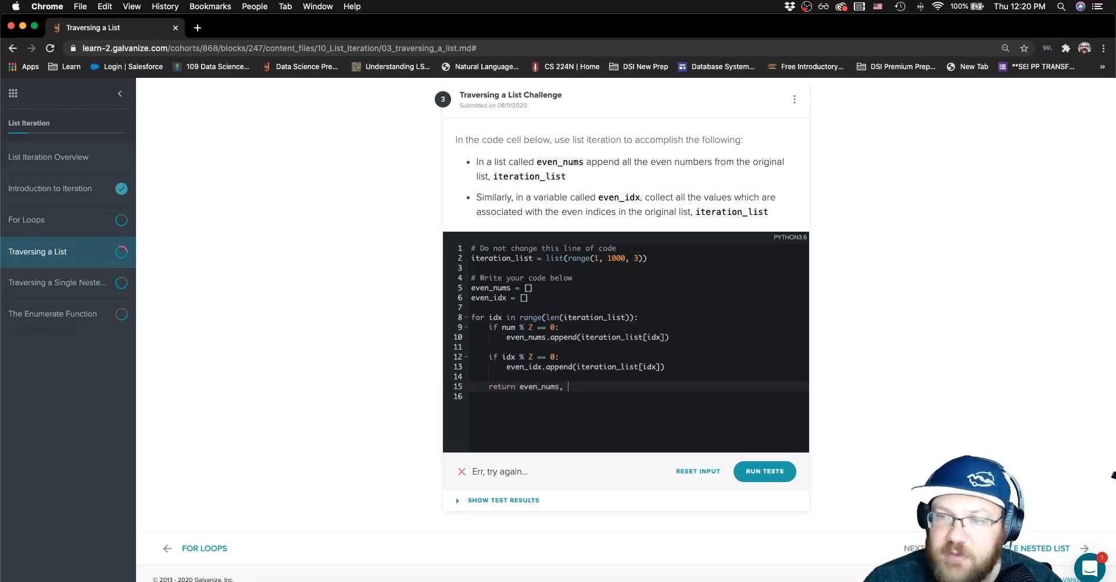
type("even_idx")
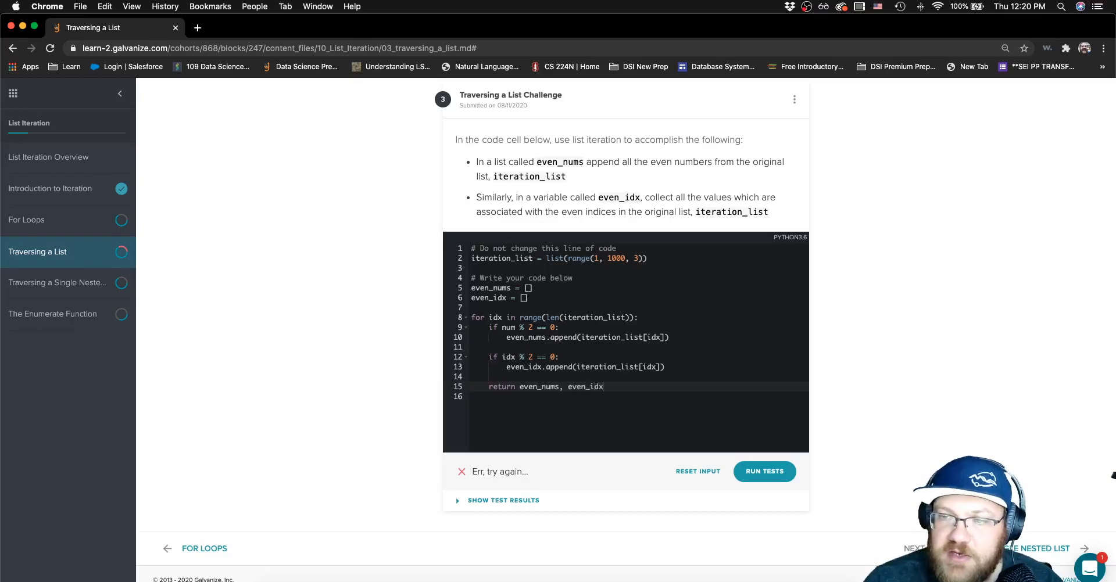
mouse_move(768, 448)
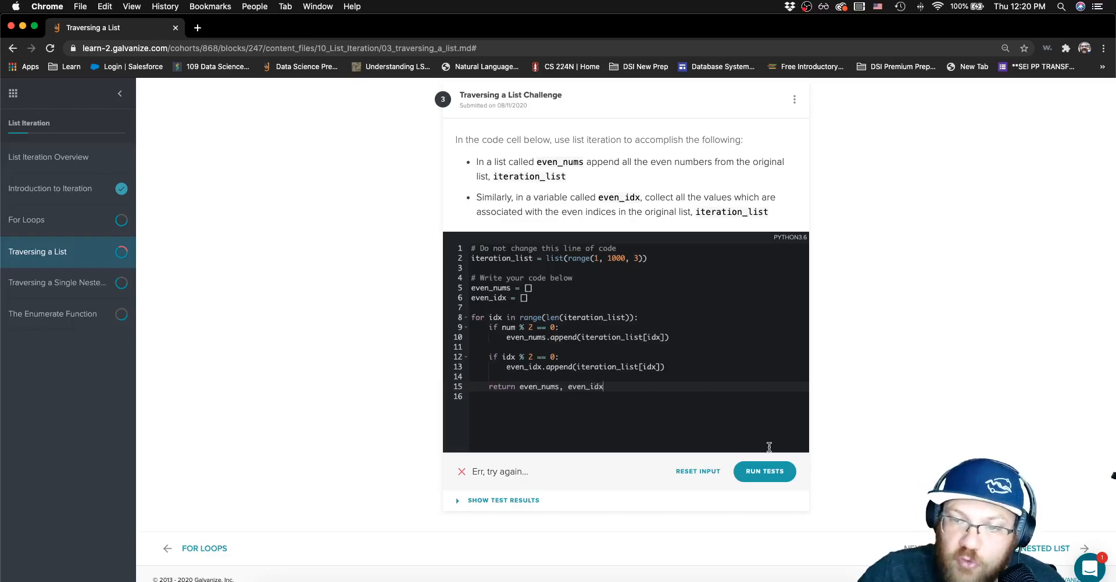
Run the tests, hit the 'return' outside function SyntaxError, and delete the return line.
left_click(765, 470)
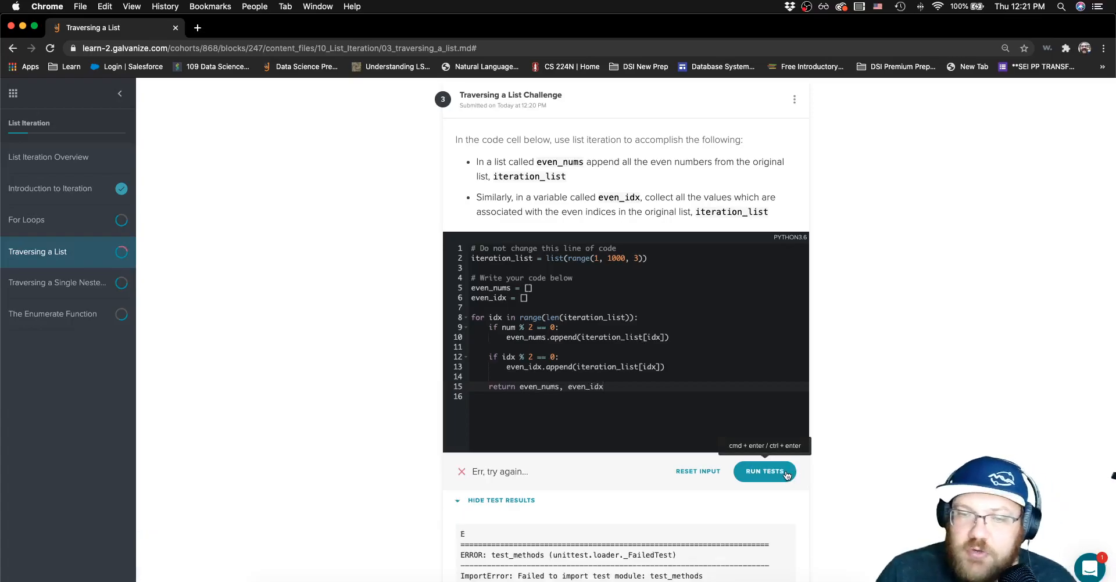
scroll("down", 3)
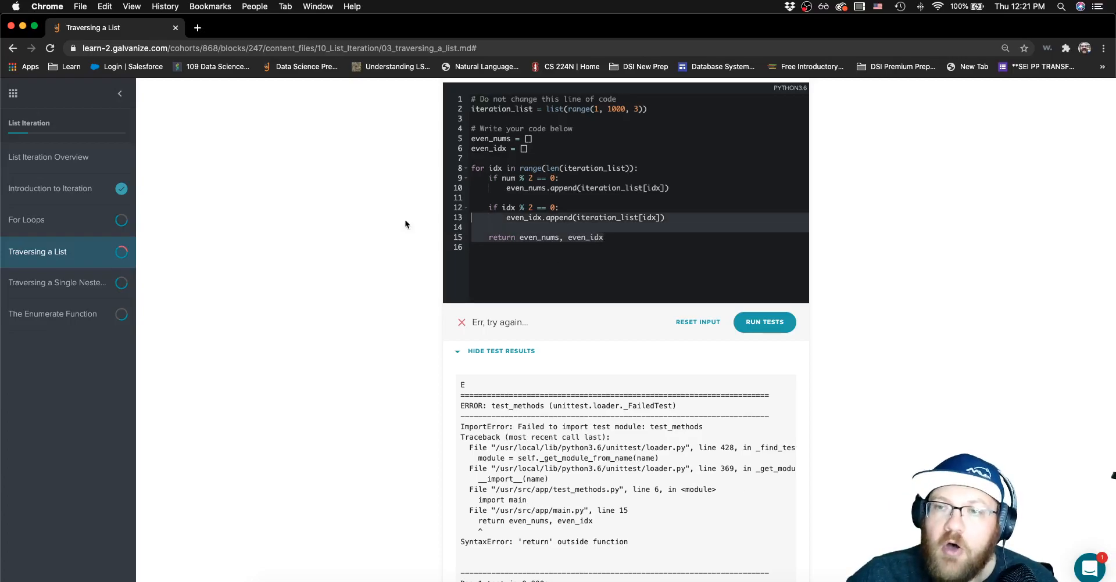
left_click(603, 237)
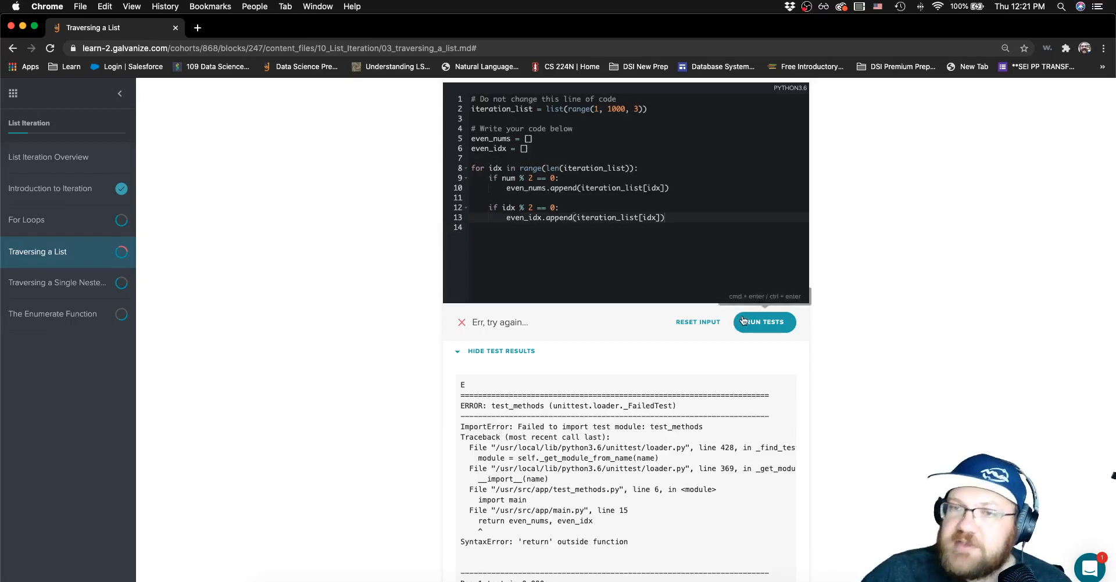
Rerun tests, fix the NameError by checking iteration_list[idx] % 2 == 0, and get Correct.
left_click(764, 322)
type("iteration_list[idx]")
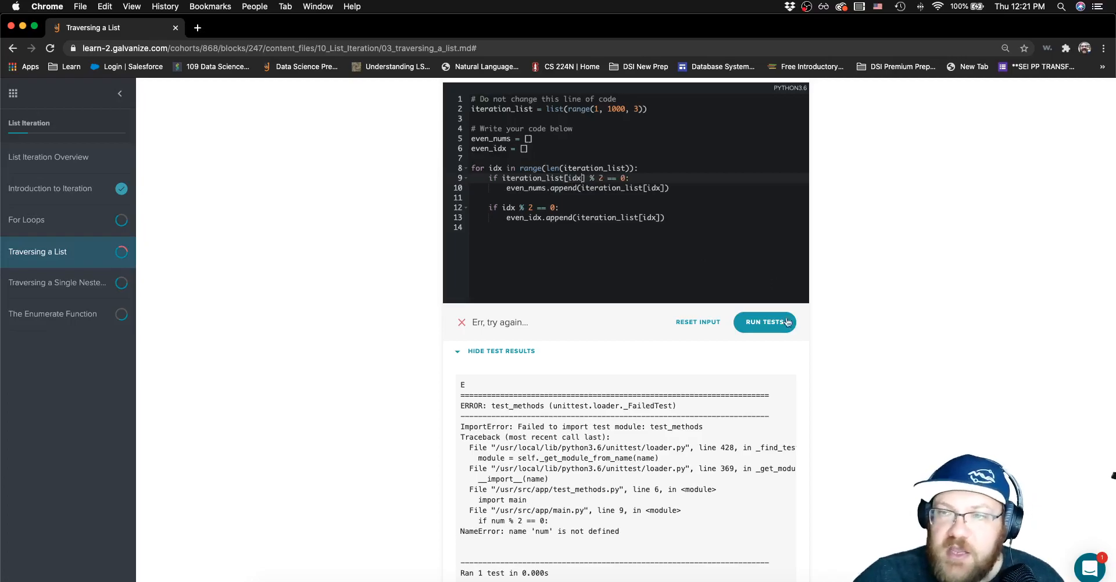
left_click(765, 322)
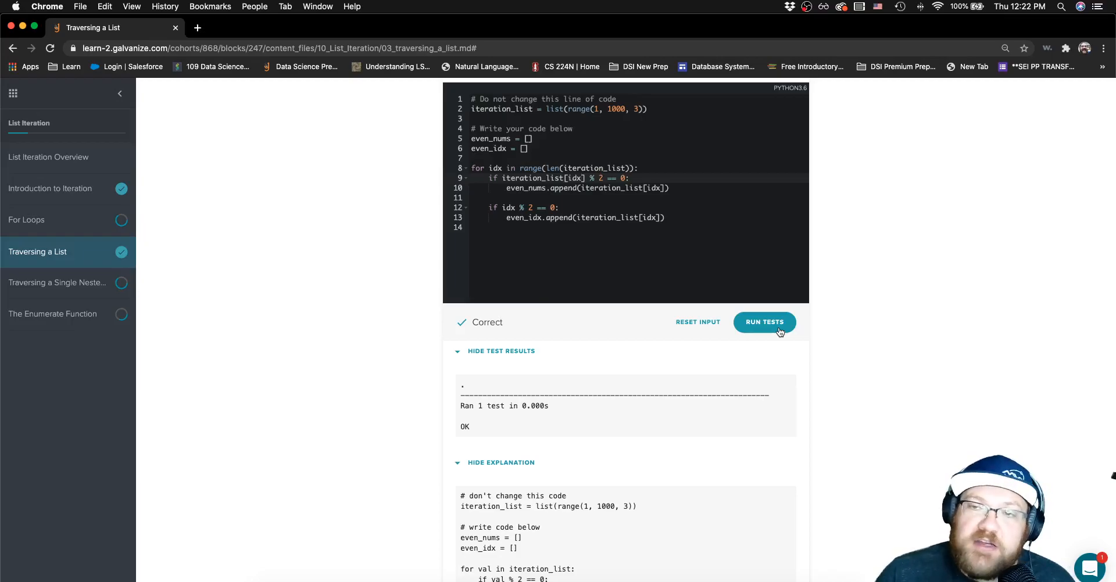
mouse_move(711, 291)
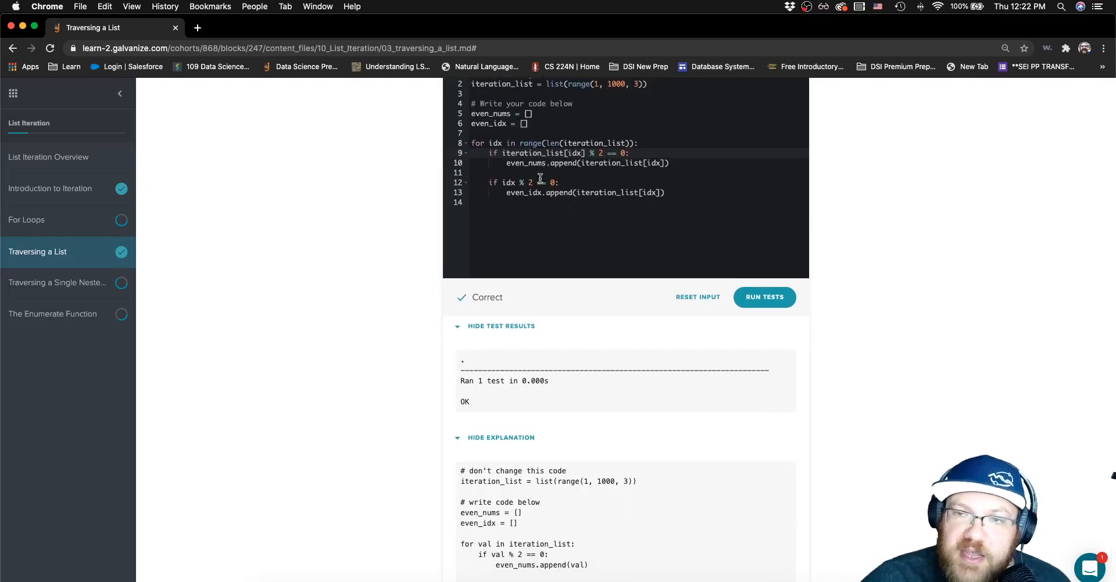
scroll("down", 3)
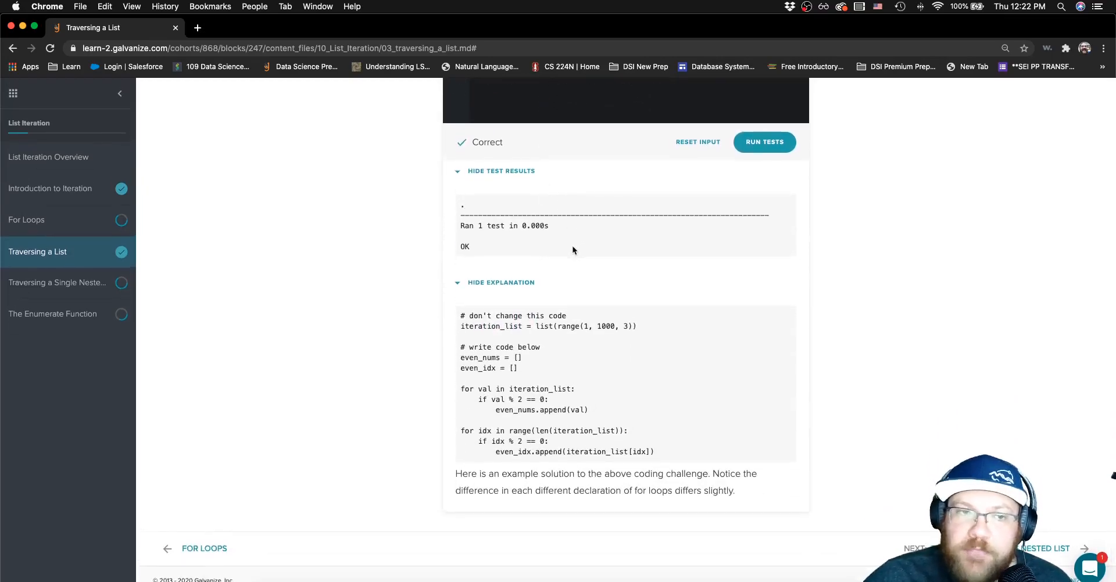
mouse_move(93, 299)
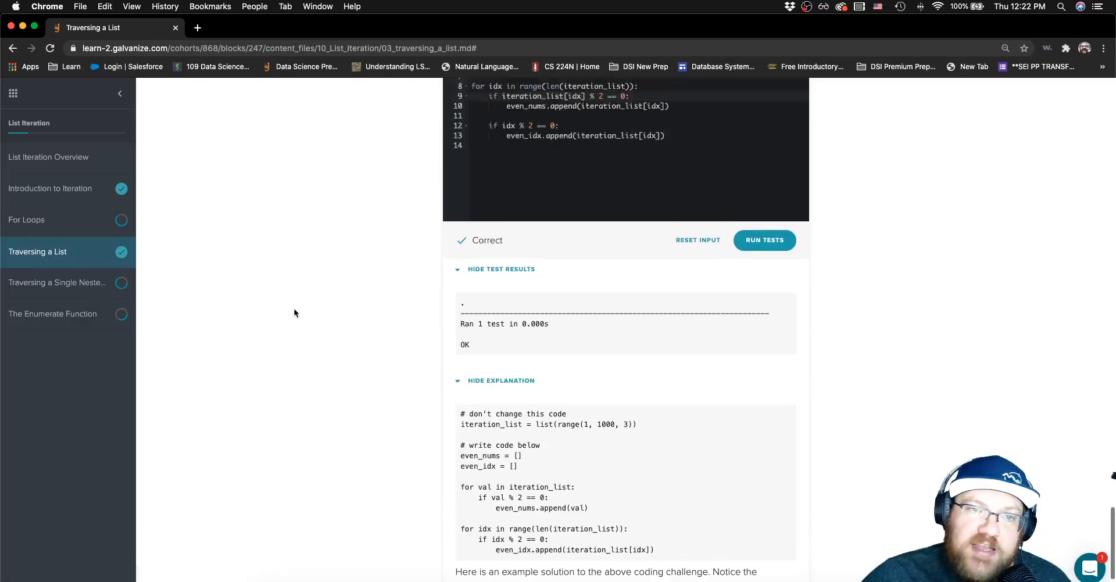
scroll("up", 3)
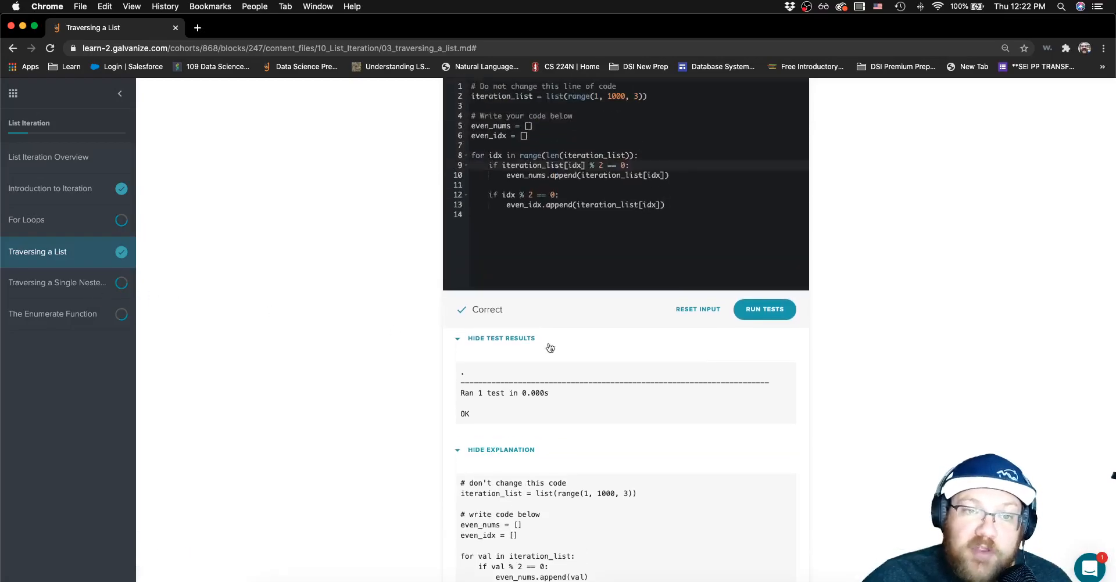